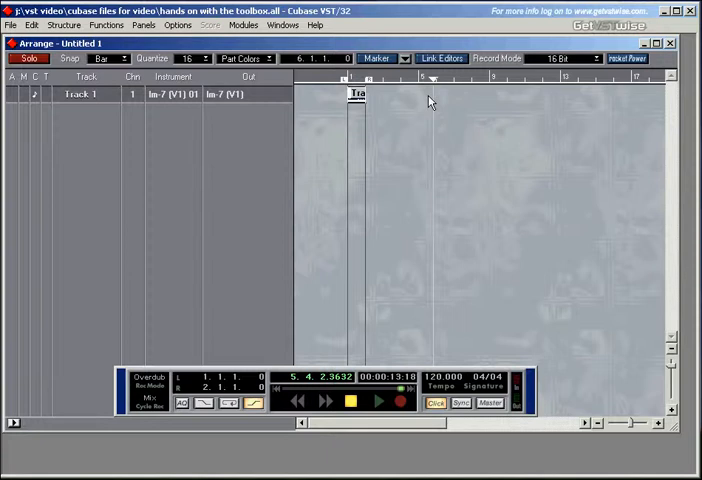
- Select the part and choose Structure > Repeat Part(s) to bring up the repeat dialog
double_click(358, 92)
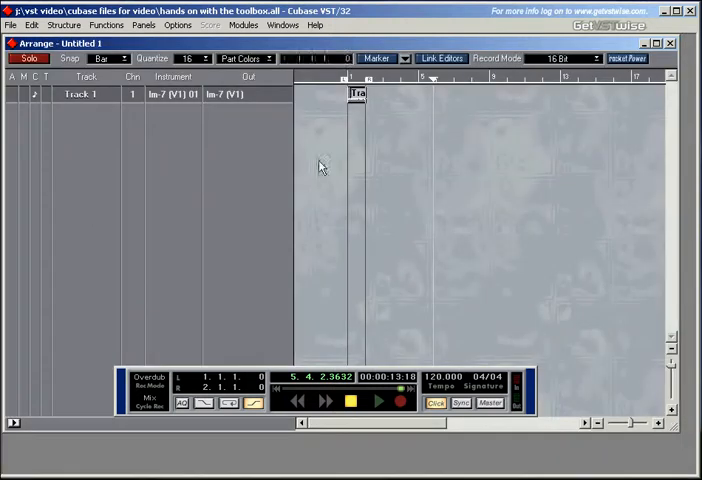
click(64, 24)
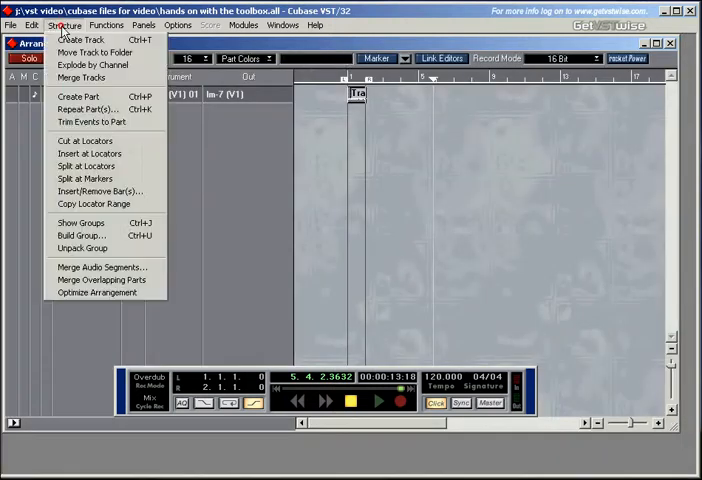
mouse_move(80, 76)
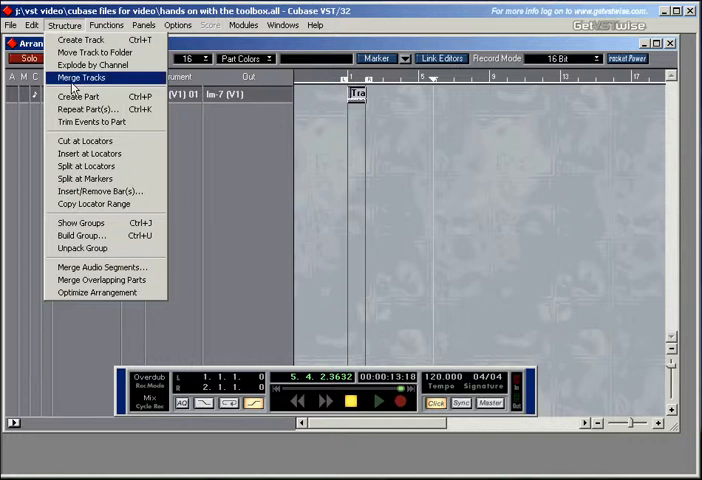
mouse_move(96, 108)
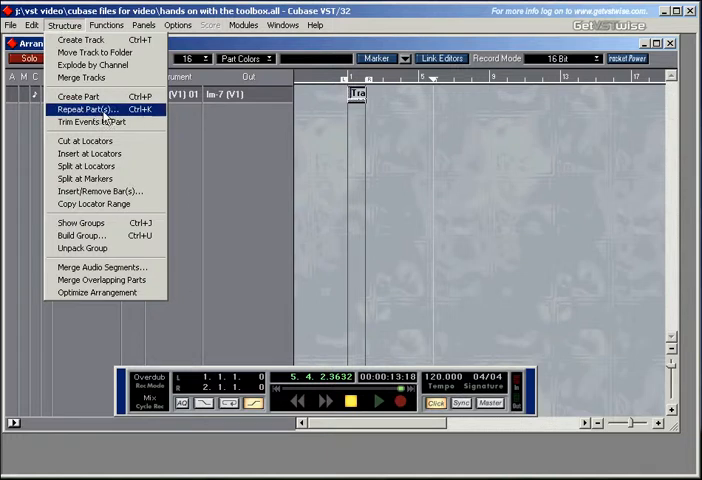
click(88, 108)
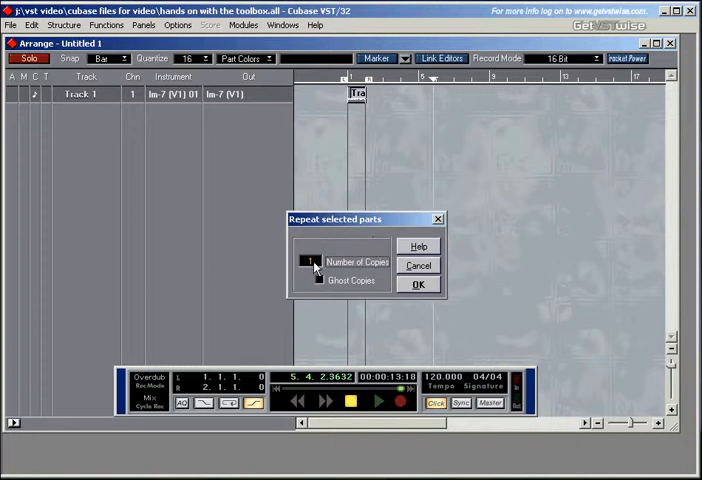
mouse_move(358, 132)
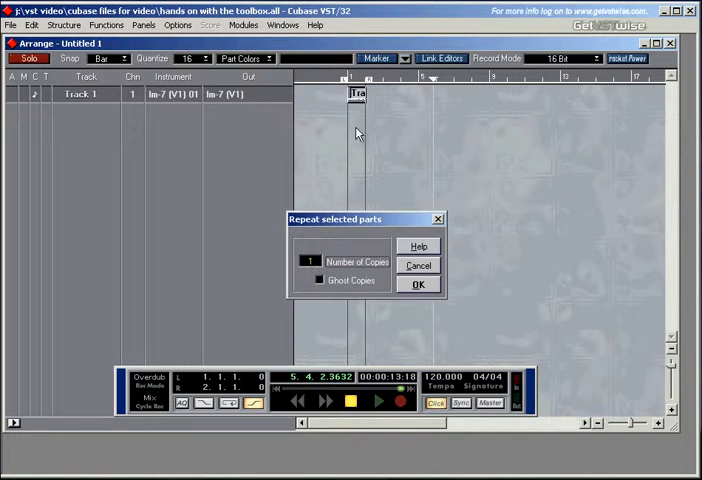
mouse_move(410, 100)
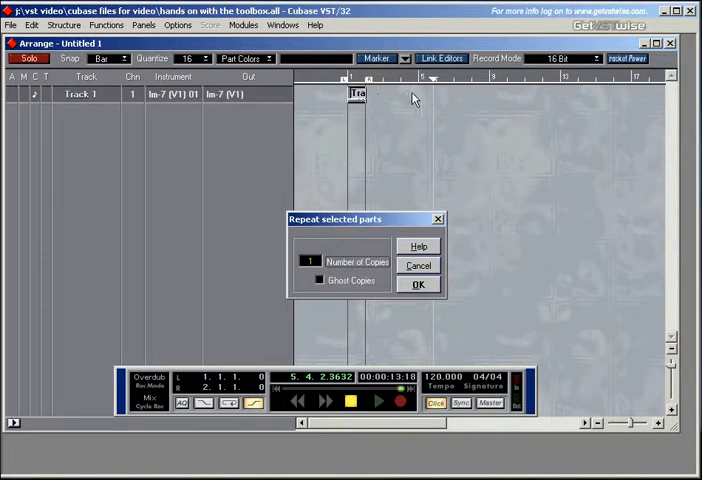
mouse_move(424, 100)
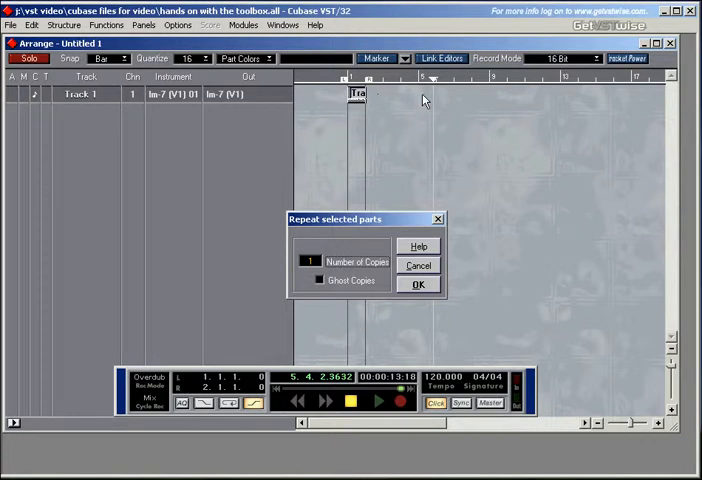
mouse_move(492, 92)
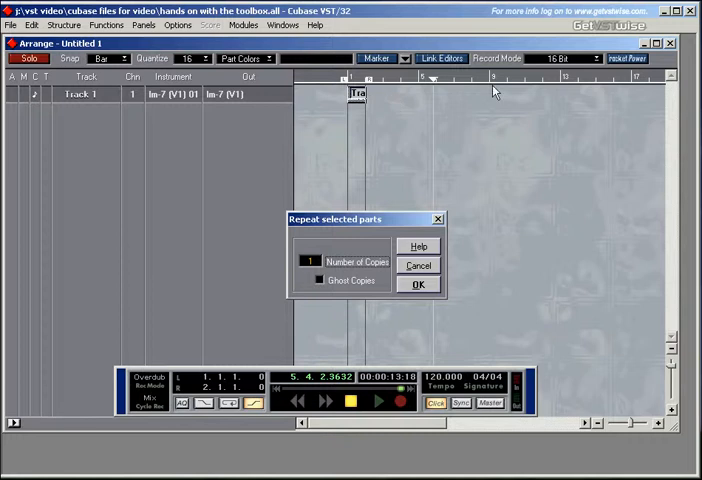
mouse_move(324, 276)
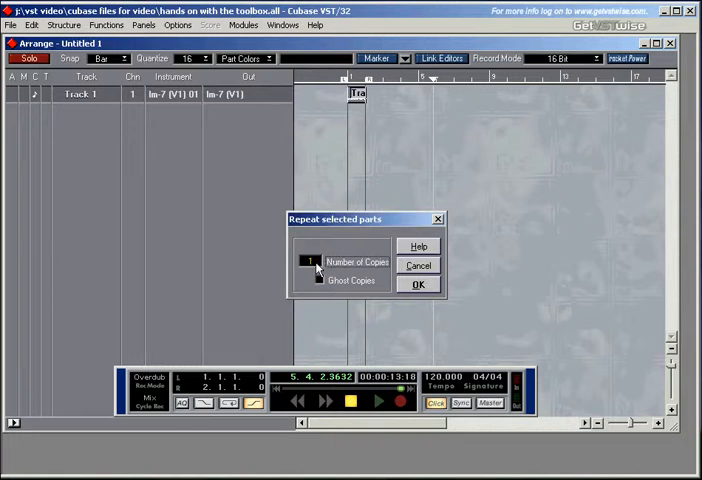
- Enter the Number of Copies value and confirm the repeat with OK
click(320, 262)
text(24)
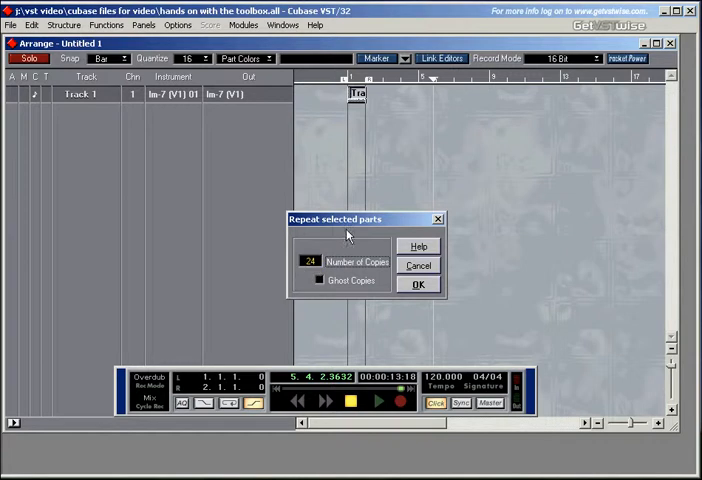
triple_click(310, 260)
text(7)
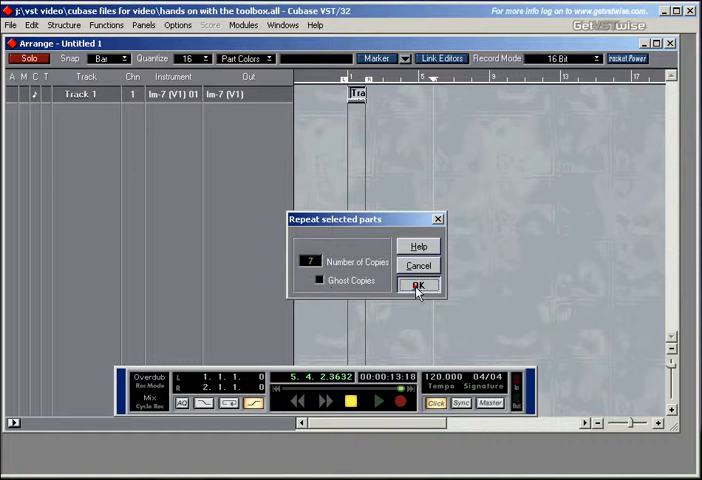
click(418, 288)
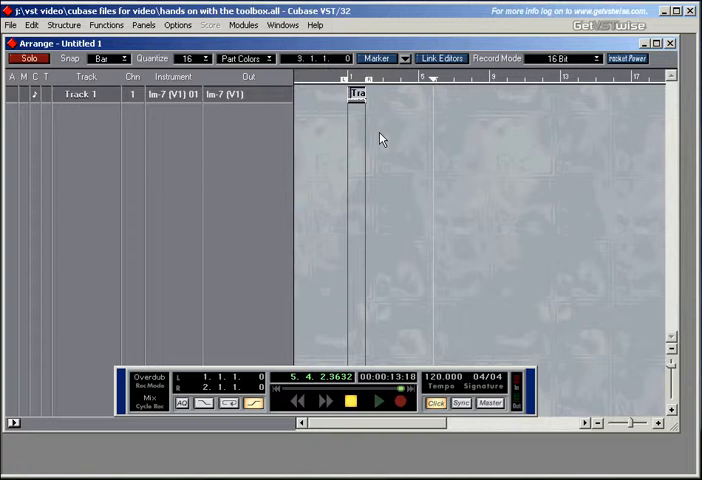
- Reopen the Structure menu to reach Repeat Part(s) again
click(62, 24)
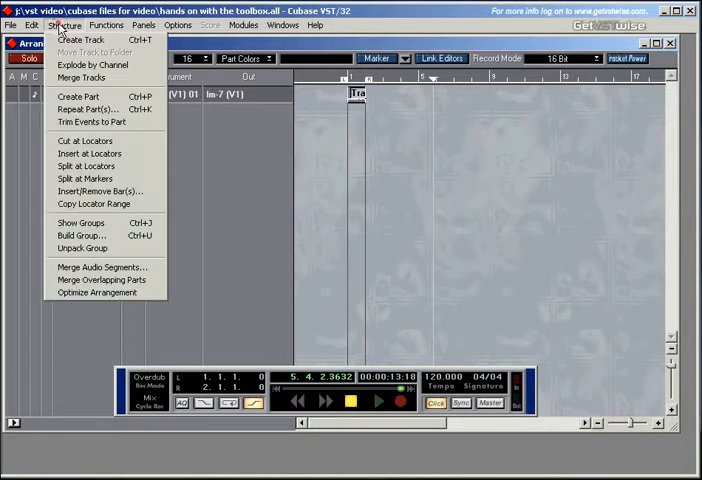
mouse_move(80, 78)
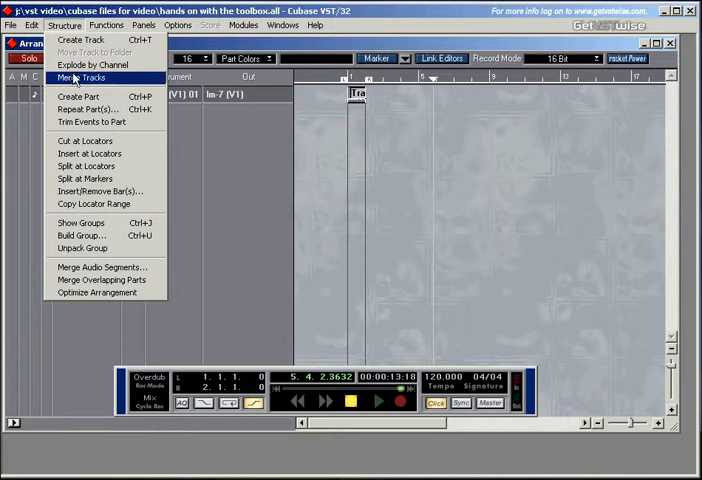
mouse_move(90, 108)
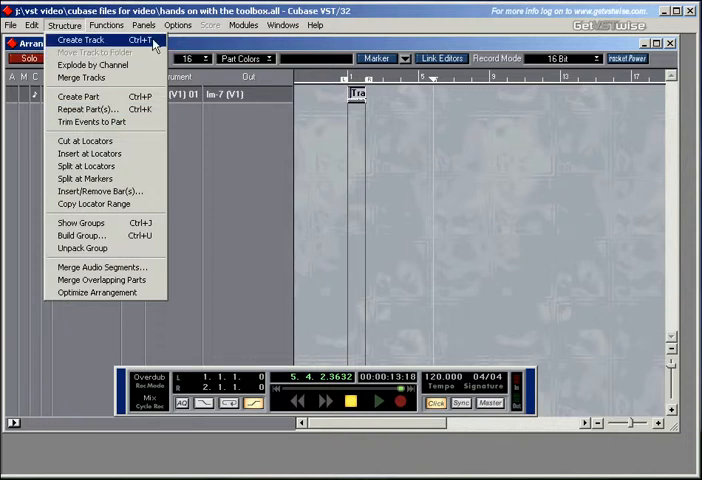
mouse_move(78, 96)
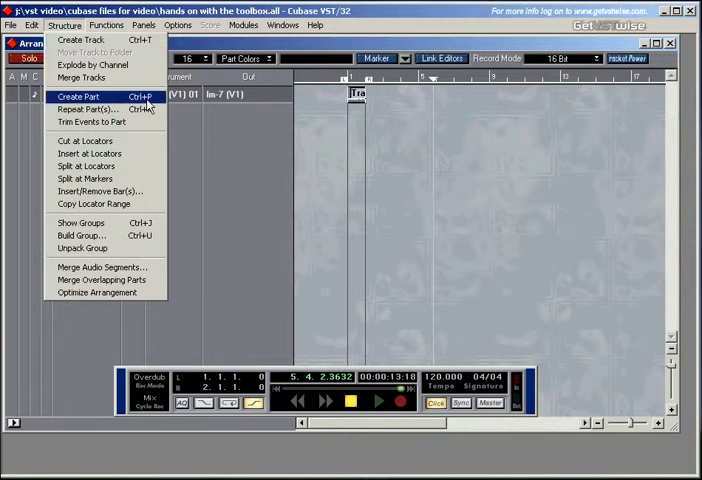
mouse_move(96, 108)
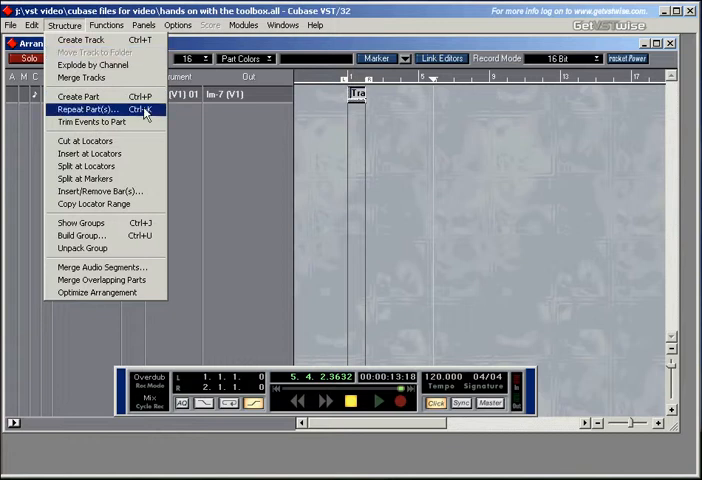
mouse_move(100, 112)
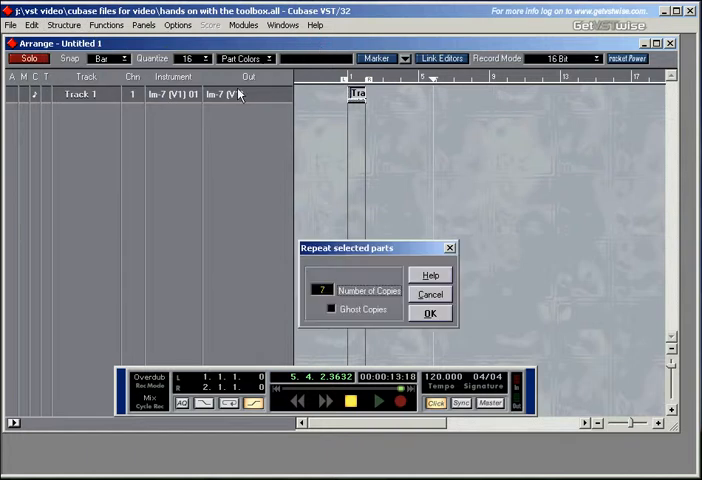
- Tick Ghost Copies and confirm the repeat with OK
click(332, 308)
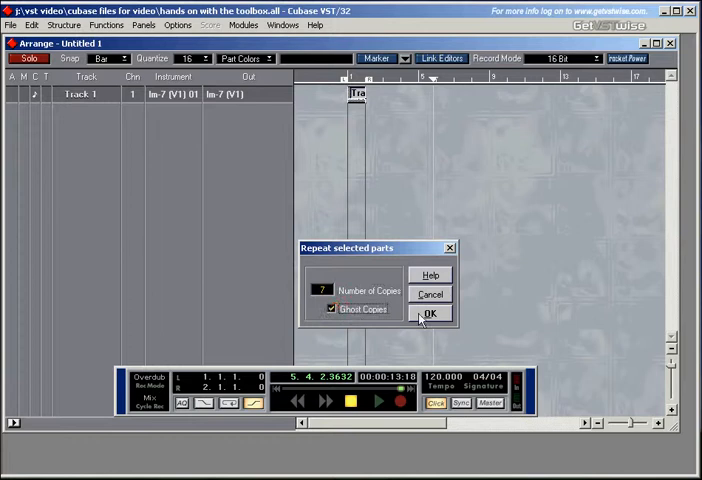
click(432, 314)
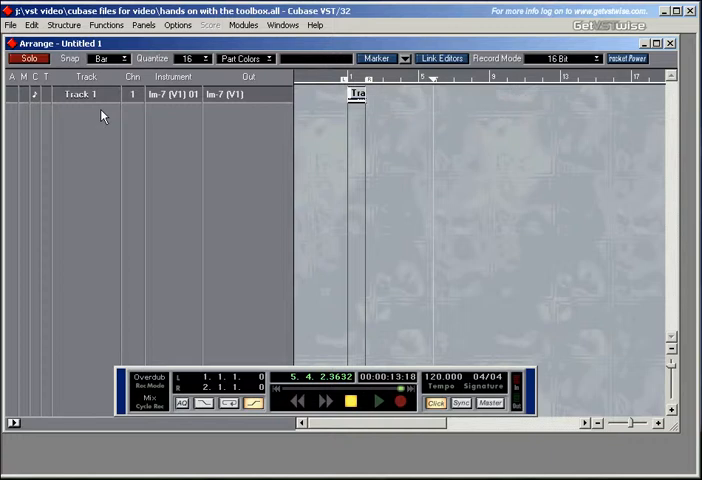
mouse_move(92, 104)
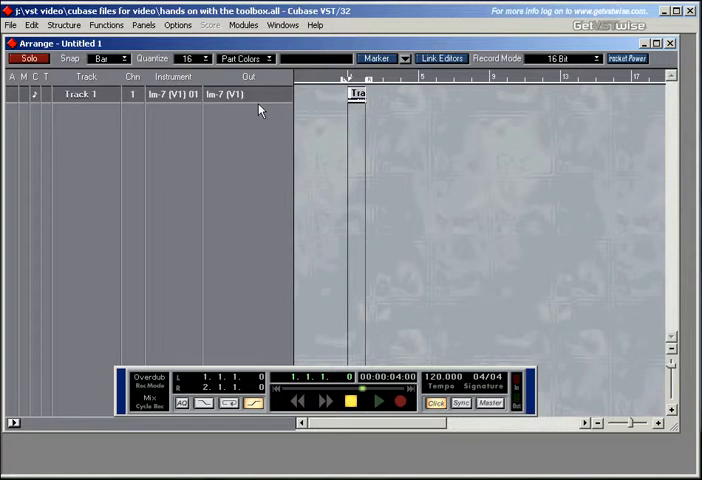
mouse_move(80, 122)
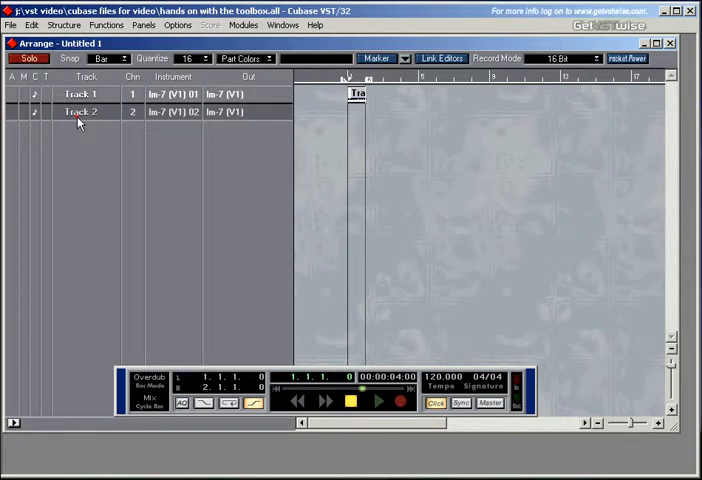
- Load Universal Sound Module in the second VST Instruments slot and route Track 2's output to it
click(142, 24)
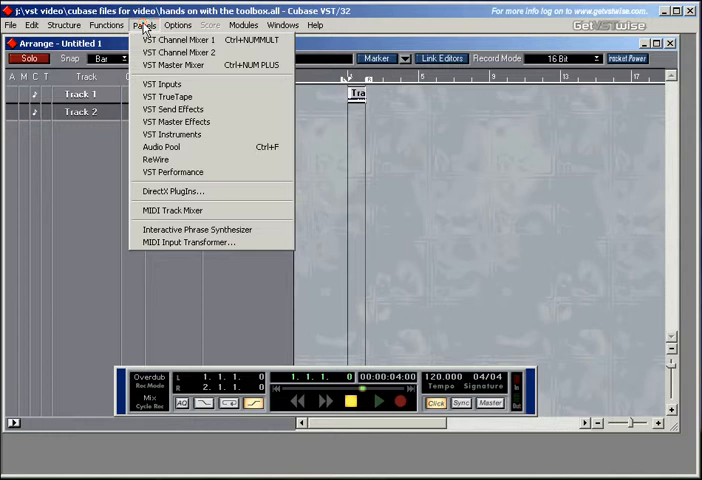
mouse_move(176, 120)
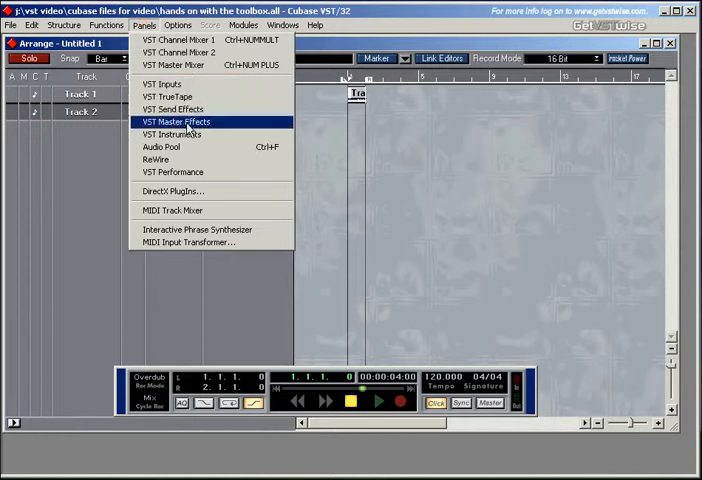
click(176, 134)
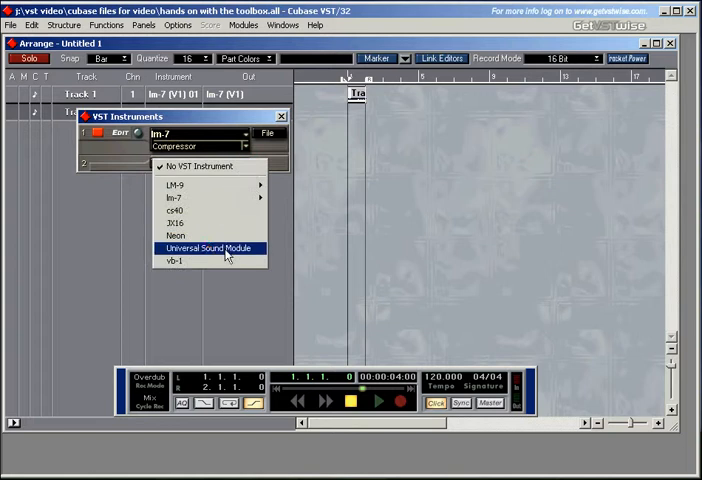
click(208, 248)
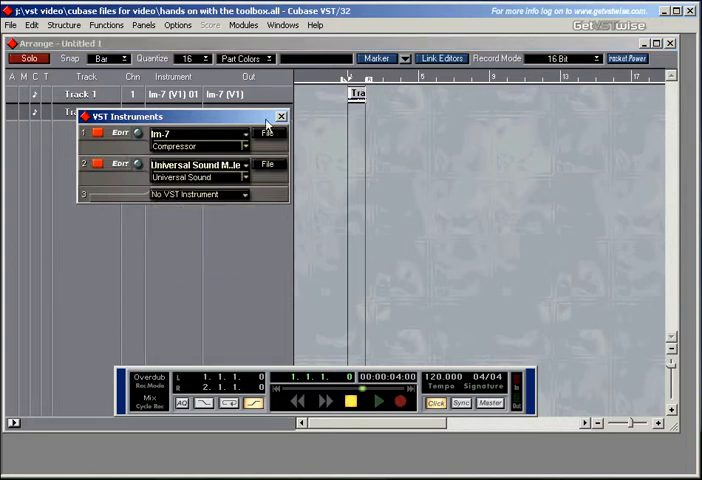
click(280, 116)
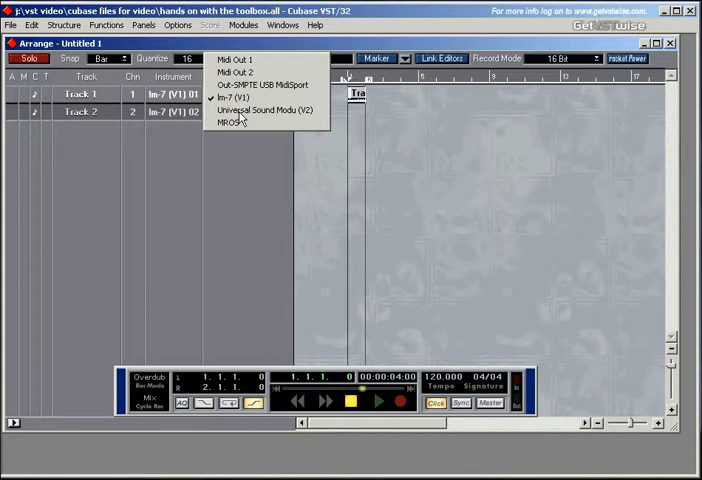
click(264, 108)
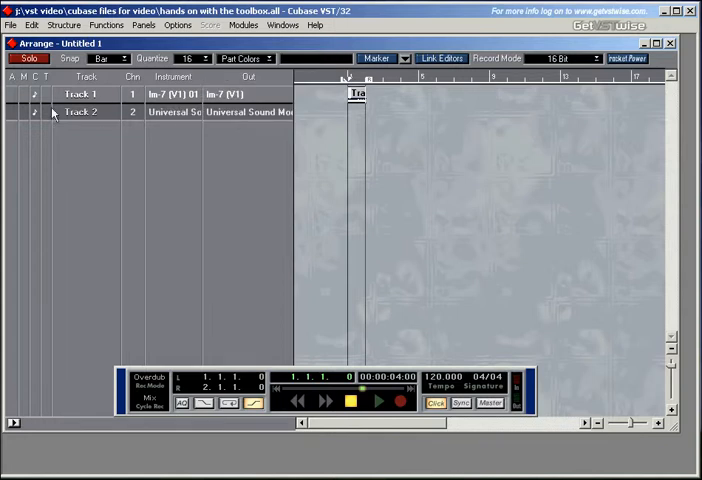
mouse_move(116, 116)
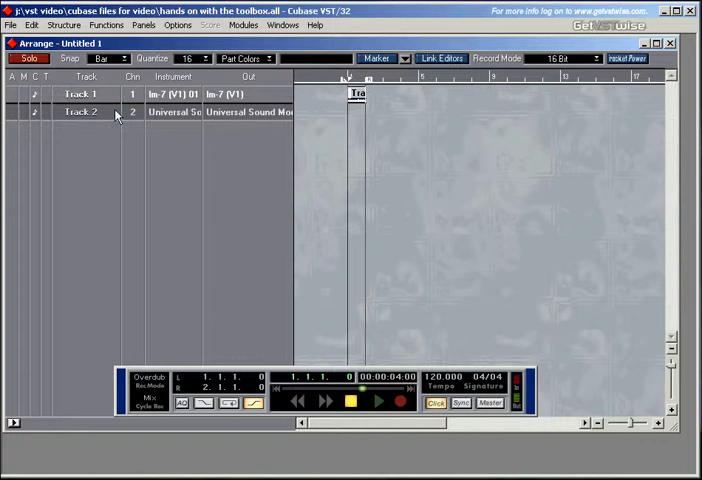
mouse_move(228, 114)
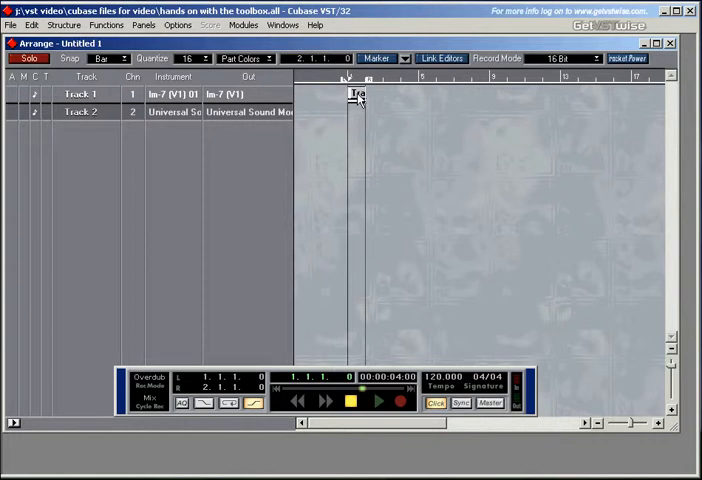
- Rename Track 2 to Bass, assign the Bass > Electric Bass patch, and audition it briefly
double_click(80, 110)
text(Bass)
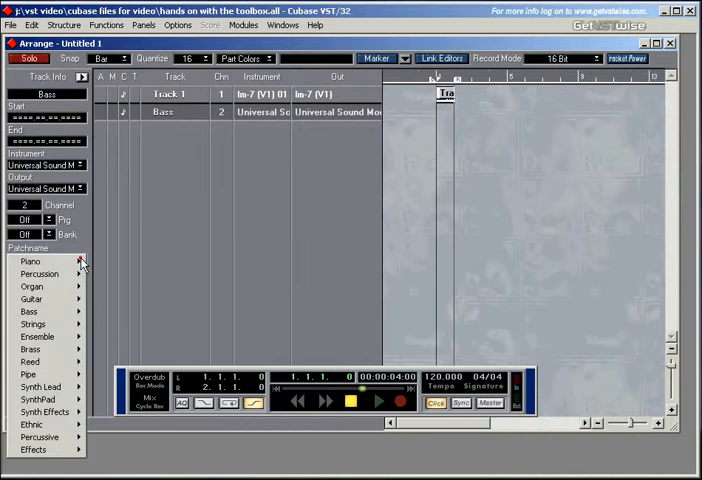
click(28, 312)
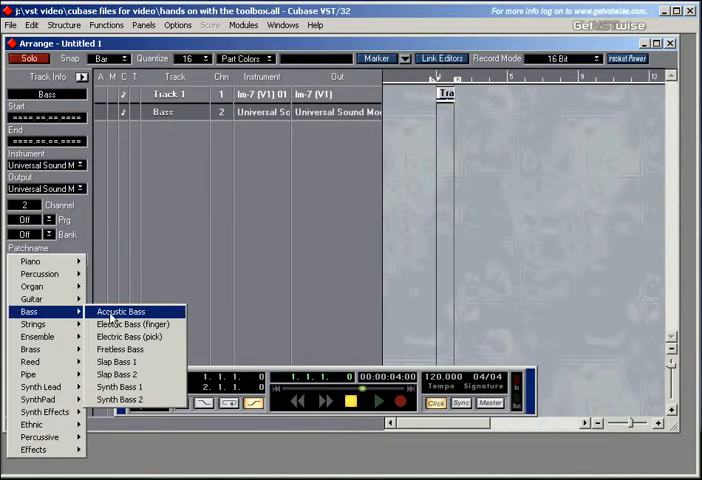
click(132, 324)
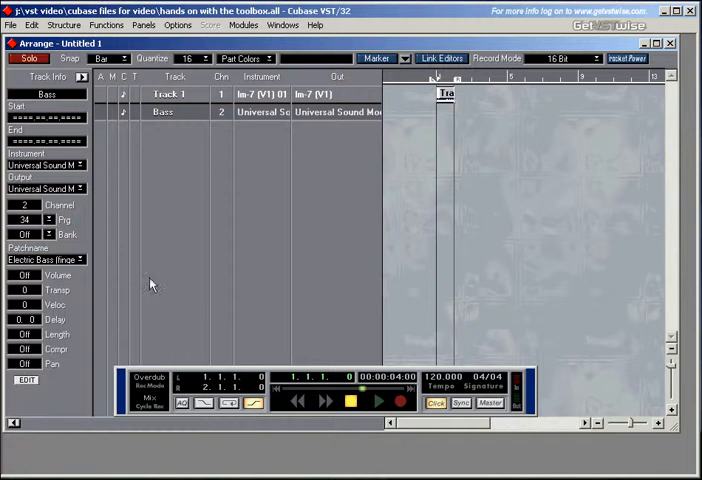
mouse_move(240, 164)
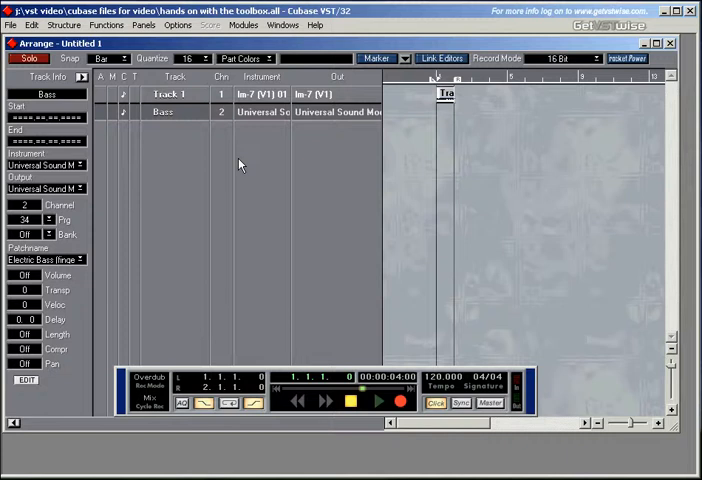
click(378, 400)
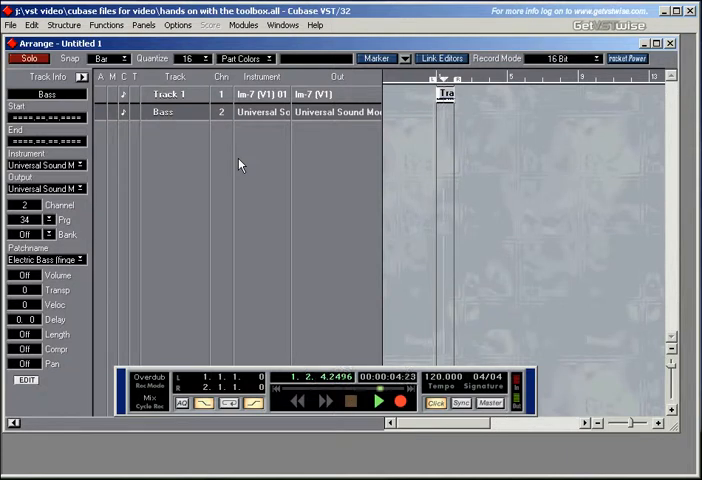
click(378, 400)
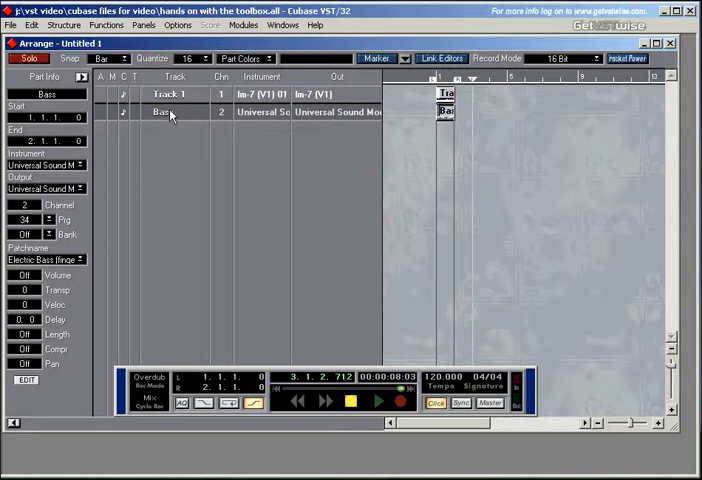
mouse_move(152, 114)
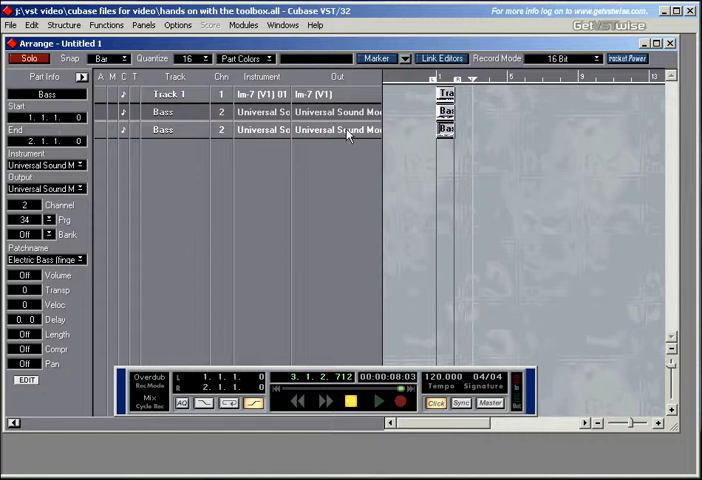
mouse_move(180, 132)
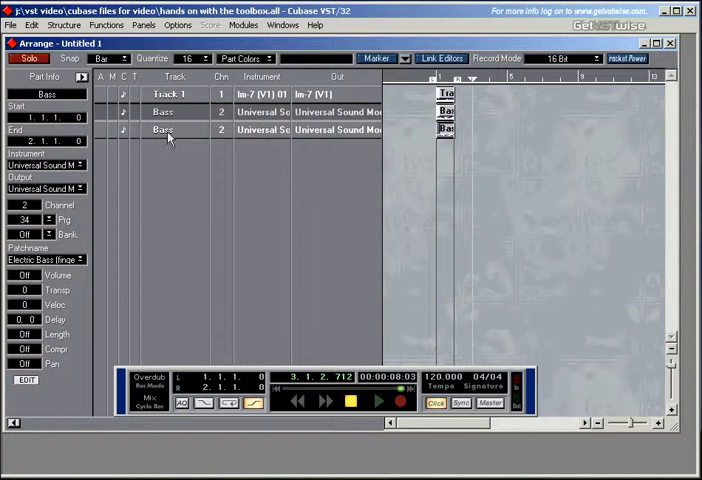
- Rename the copied track Guitar and move it to MIDI channel 3
double_click(162, 130)
text(G)
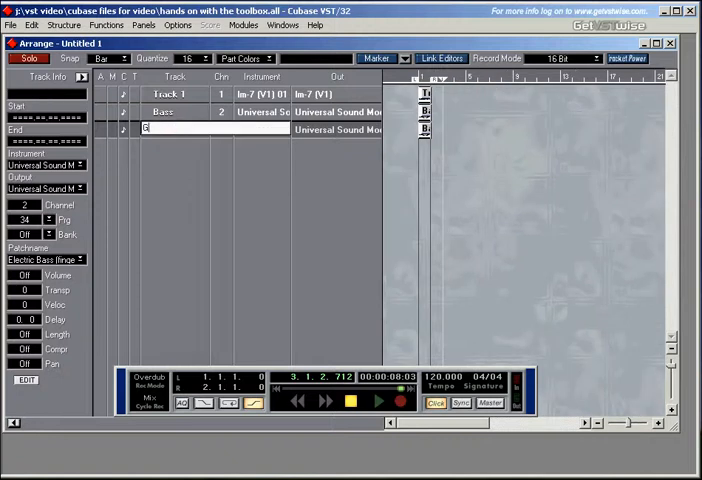
text(uitar)
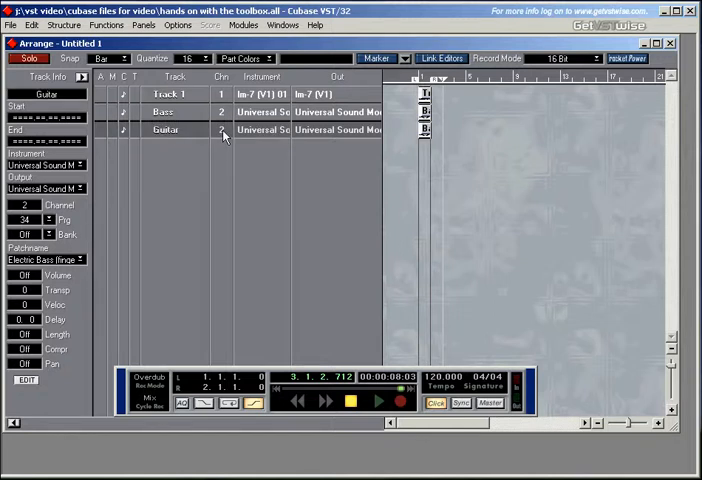
click(222, 130)
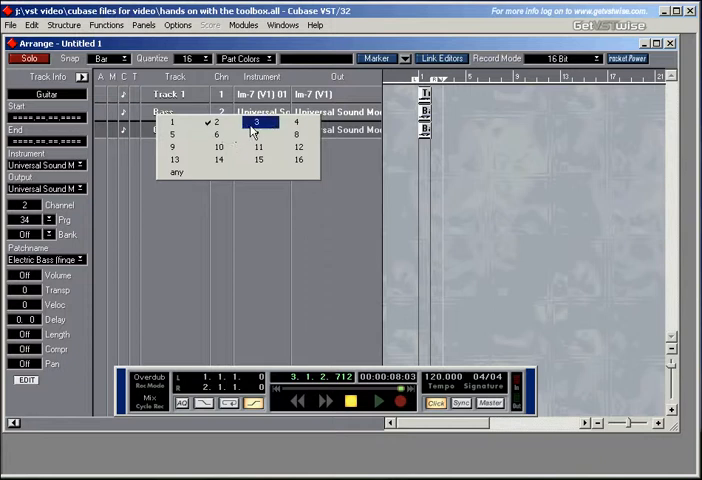
click(256, 122)
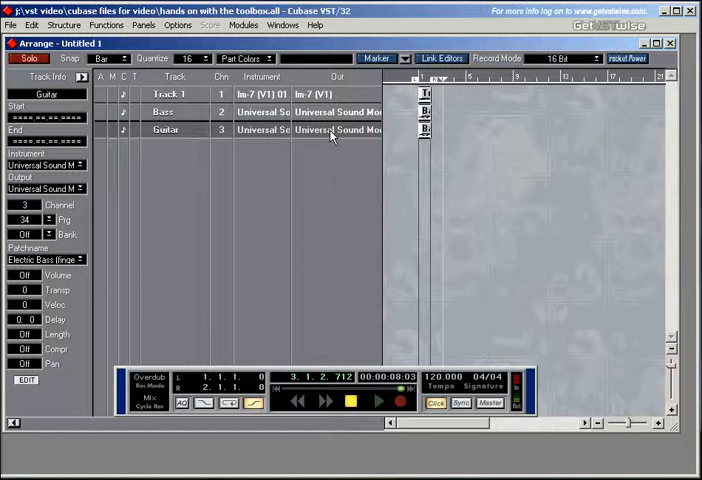
mouse_move(258, 108)
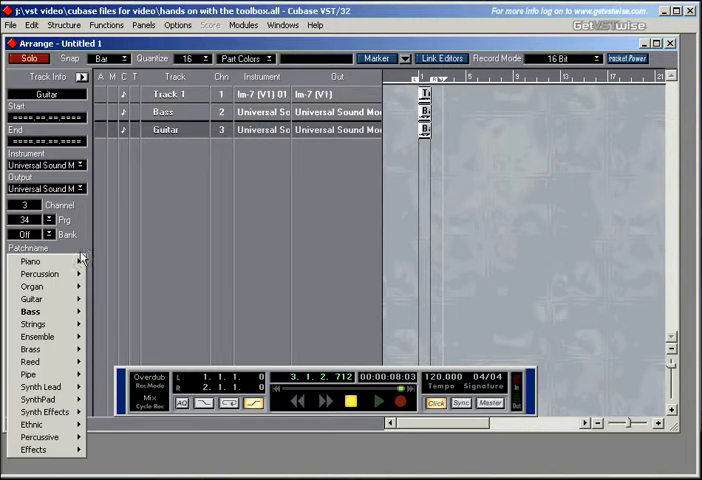
- Assign the Guitar > Electric Guitar (clean) patch to the Guitar track
click(32, 300)
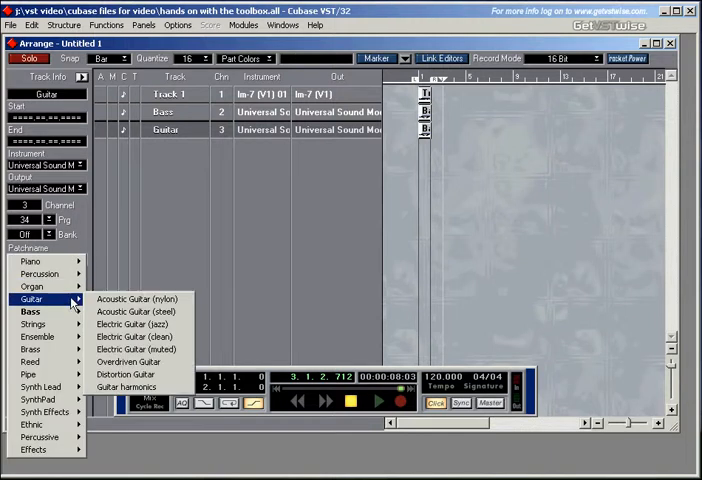
mouse_move(132, 336)
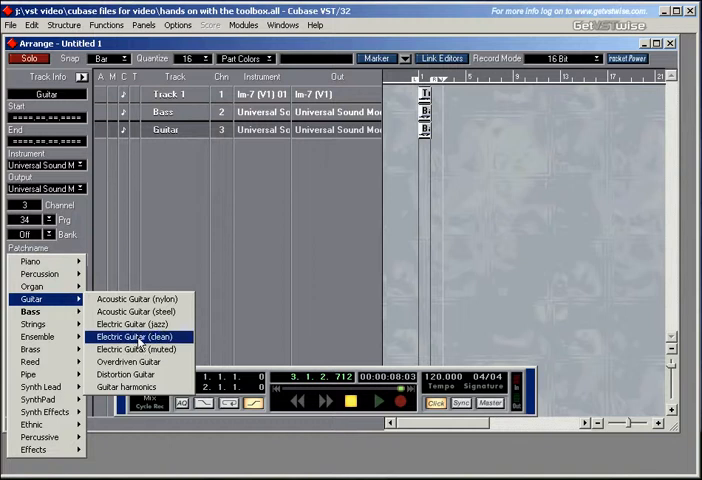
click(128, 336)
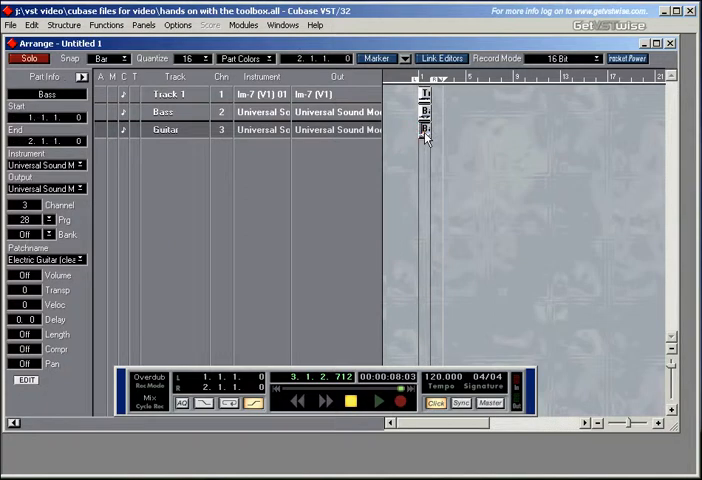
click(176, 128)
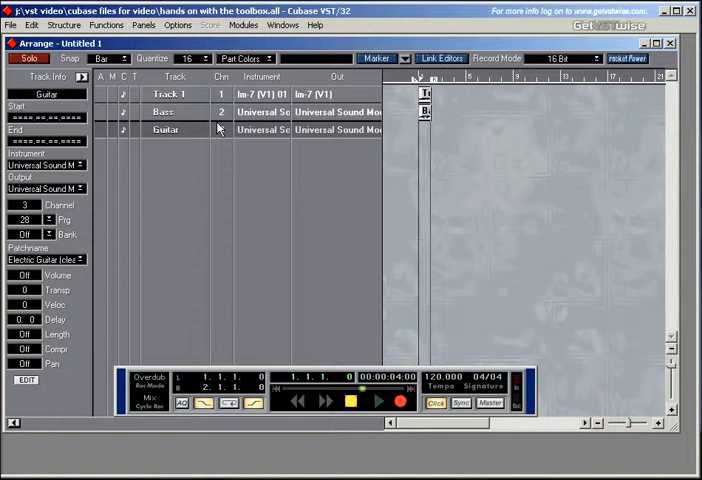
click(378, 402)
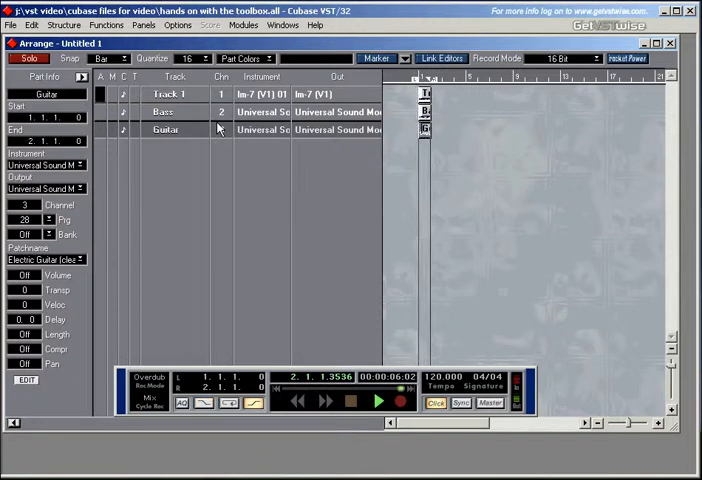
click(378, 400)
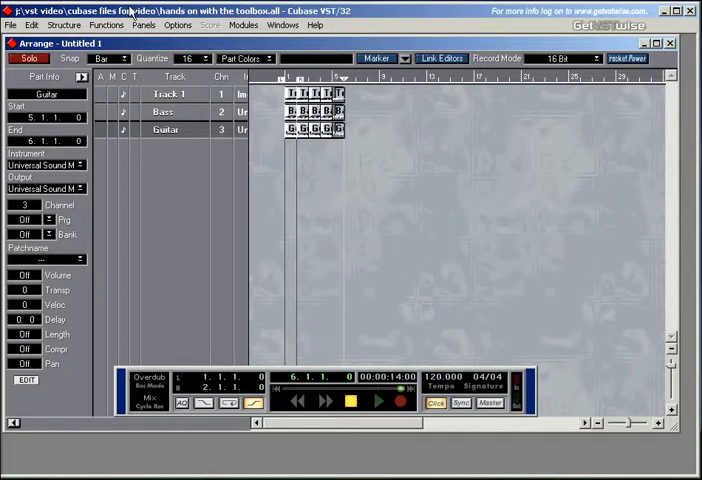
mouse_move(32, 24)
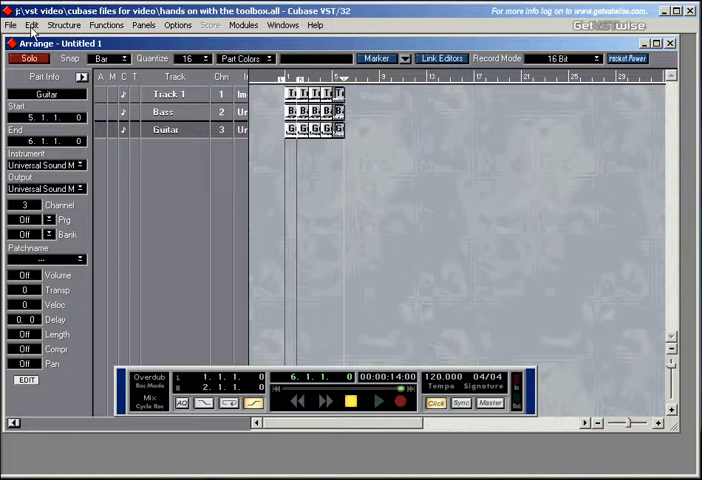
click(32, 24)
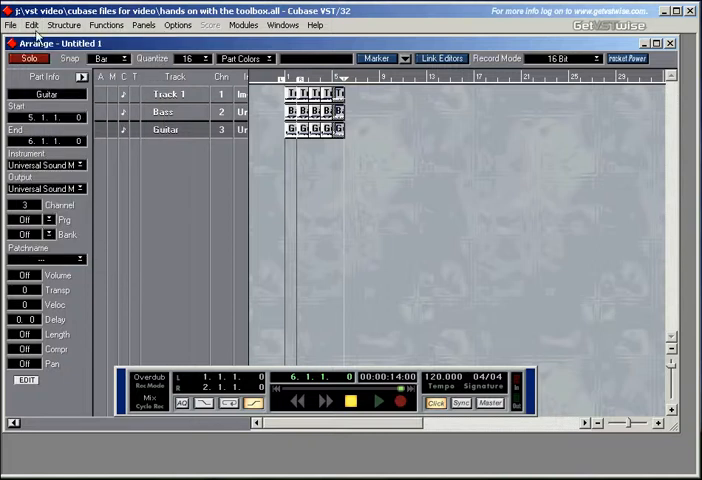
click(32, 24)
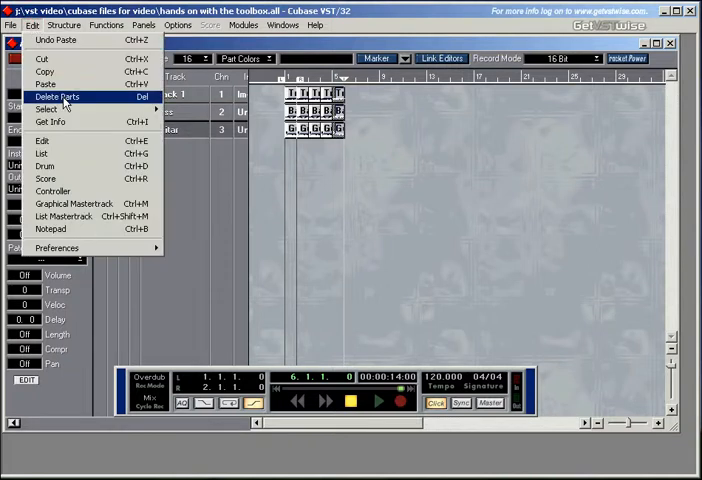
mouse_move(44, 84)
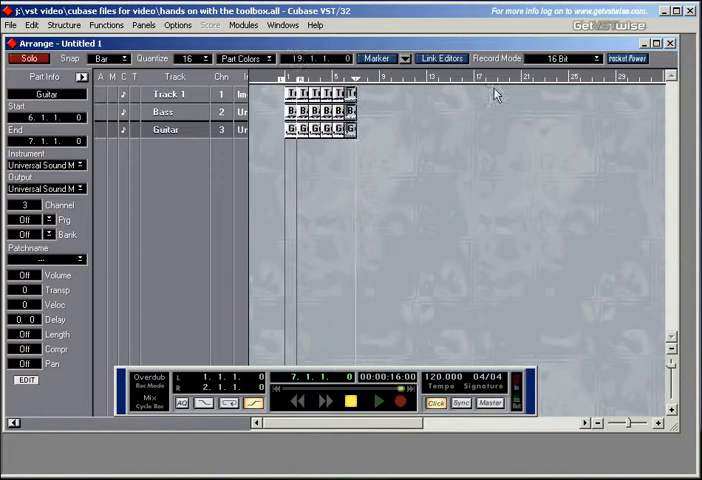
- Delete the previously repeated parts, then dismiss the Repeat Parts attempt that warned no parts were selected
click(164, 128)
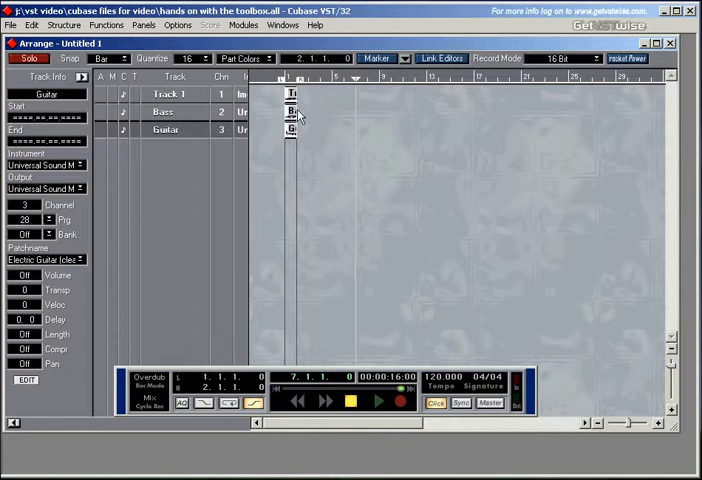
click(290, 128)
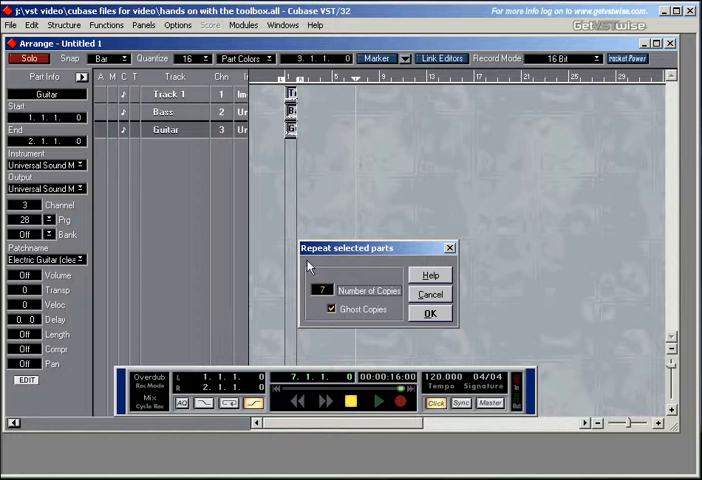
click(432, 312)
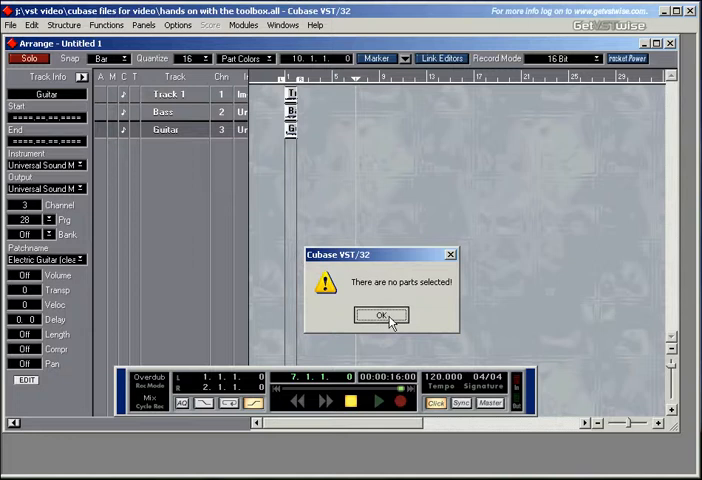
click(382, 316)
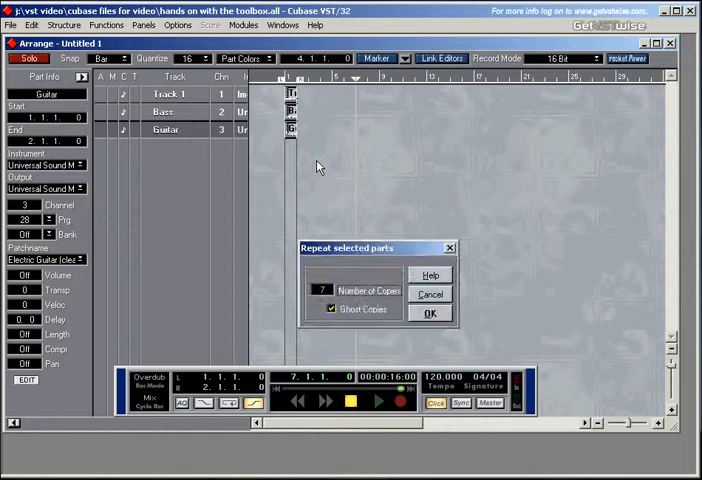
click(432, 312)
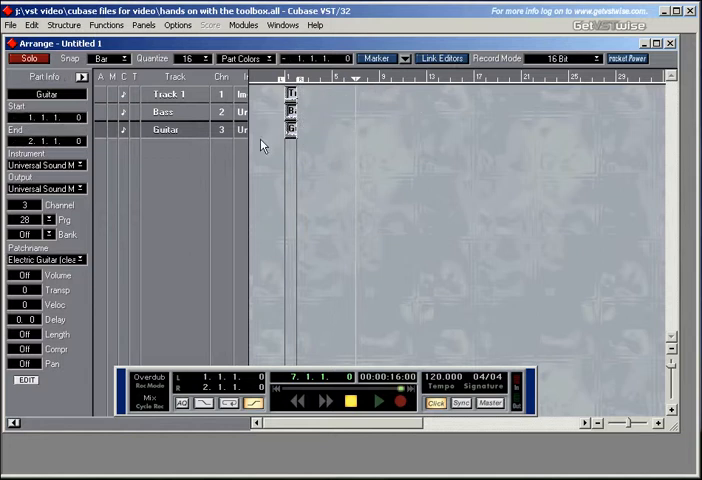
- Repeat the selected drum, bass and guitar parts as ghost copies via Edit > Repeat Parts
click(32, 24)
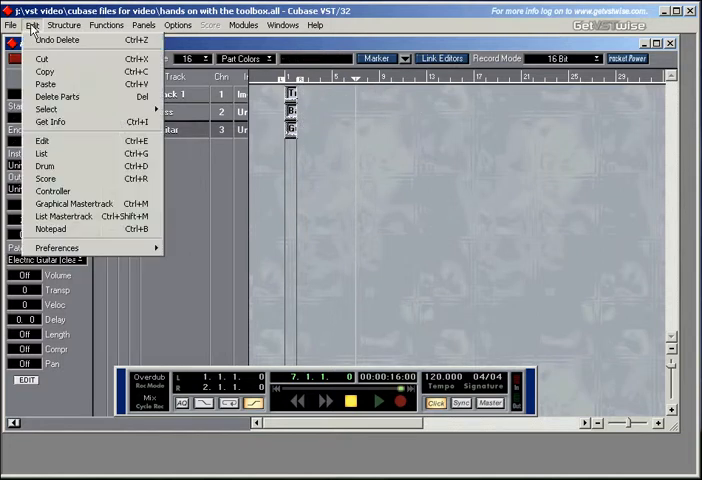
click(46, 108)
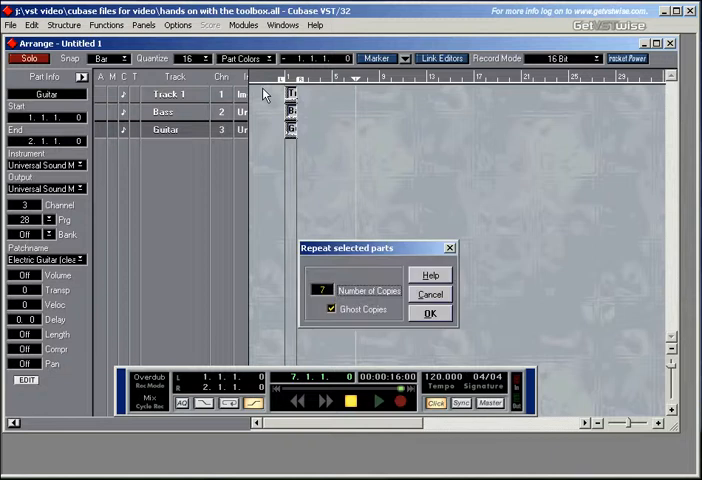
click(432, 312)
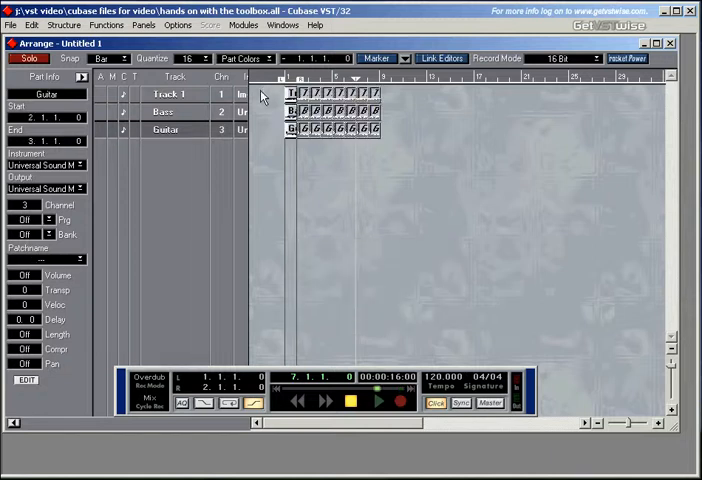
click(164, 128)
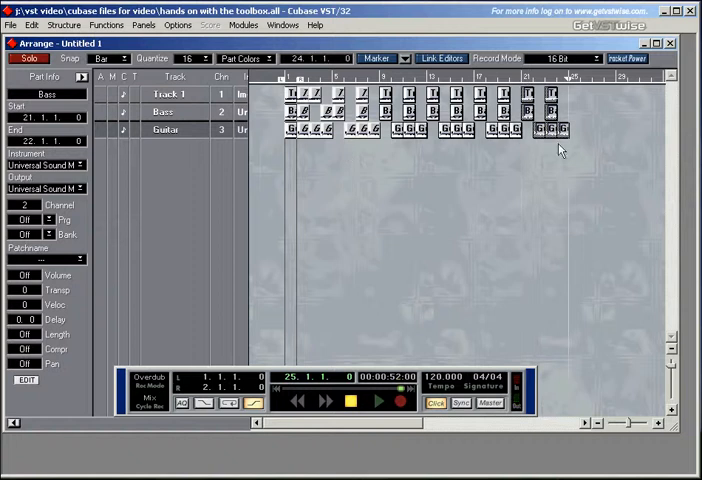
mouse_move(584, 140)
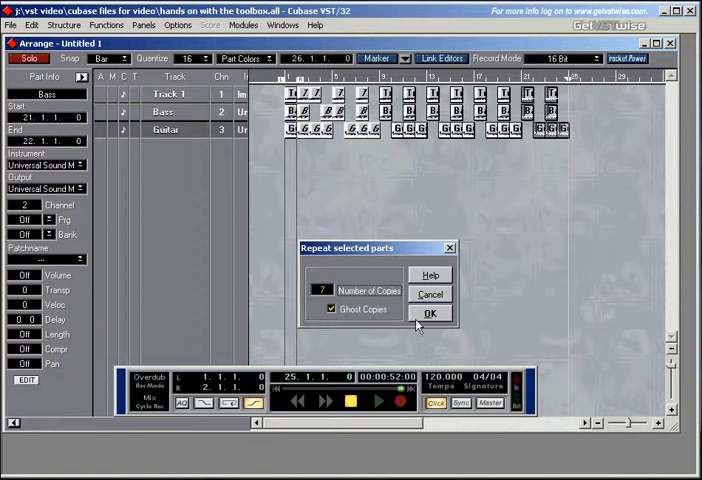
mouse_move(344, 290)
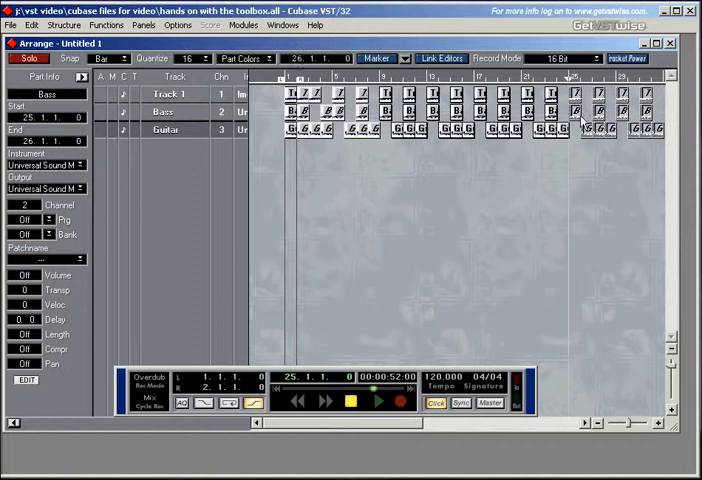
- Repeat the drum and bass parts further so they extend past the guitar part
click(172, 128)
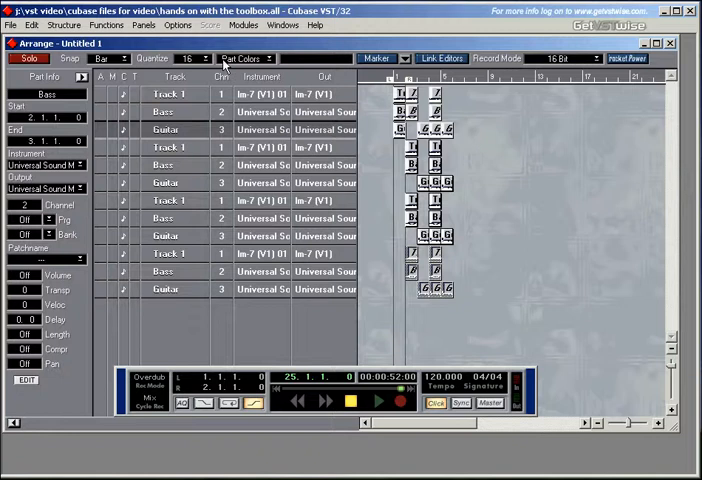
- Play back and stop the duplicated multi-track arrangement to audition it
click(378, 400)
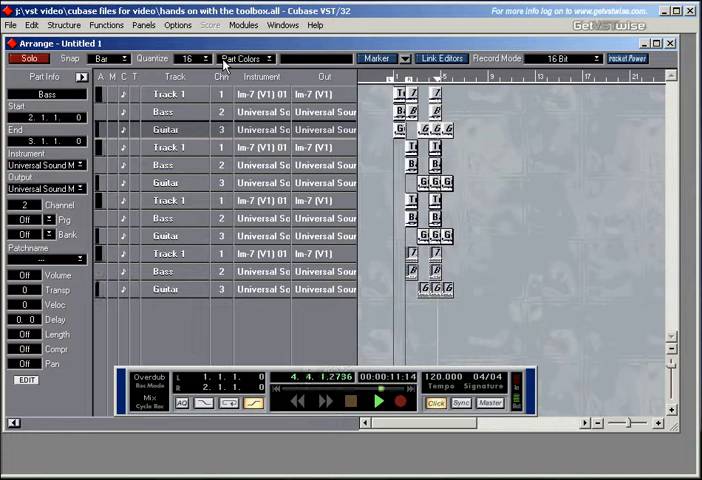
click(378, 400)
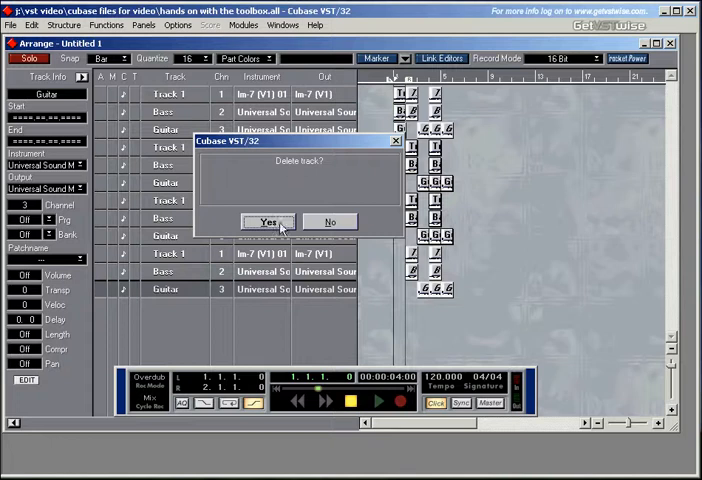
- Remove the surplus duplicate tracks one by one, confirming Yes in each Delete track? prompt
click(268, 220)
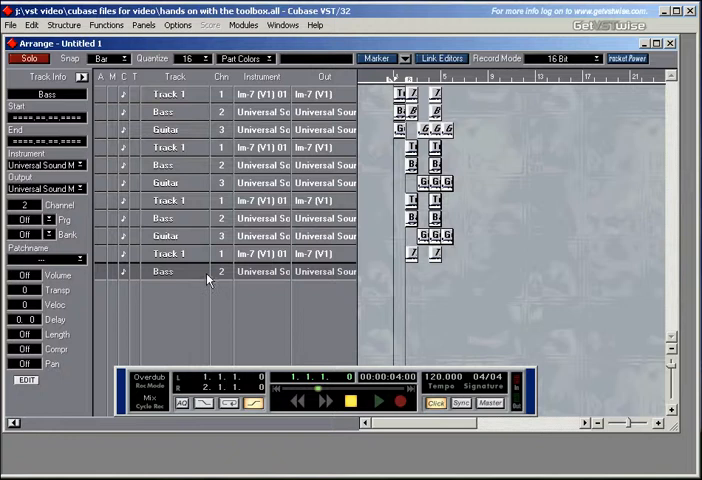
click(168, 252)
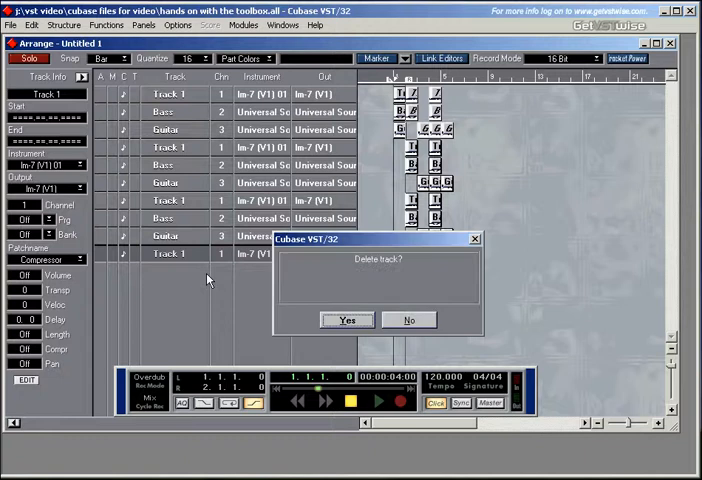
click(344, 320)
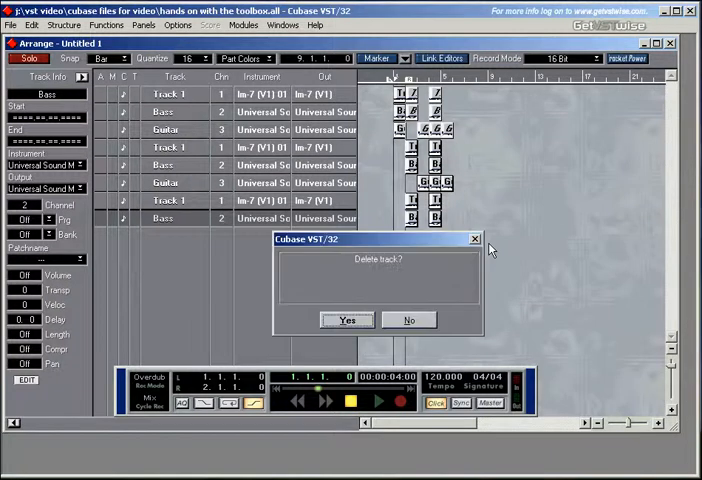
click(346, 320)
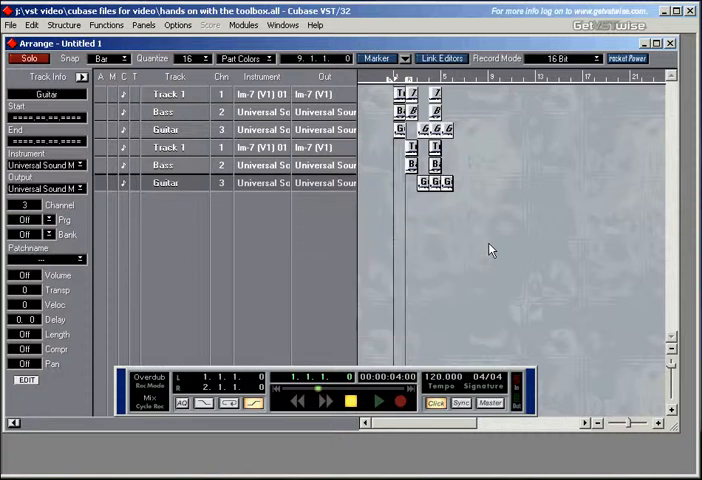